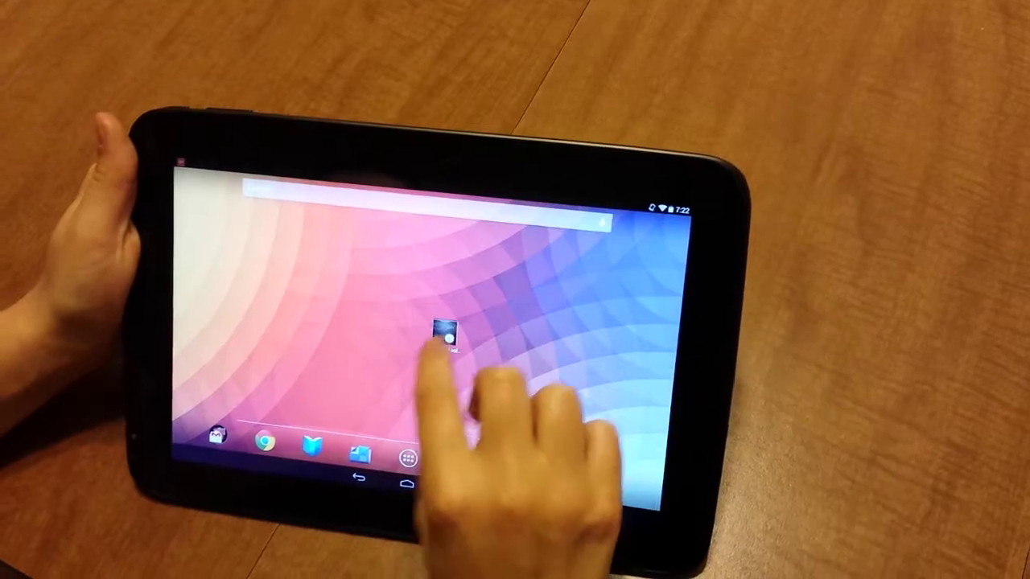
Launch Physics Toolbox Accelerometer from the home screen to show its live acceleration graph
{"action": "left_click", "coordinate": [447, 341]}
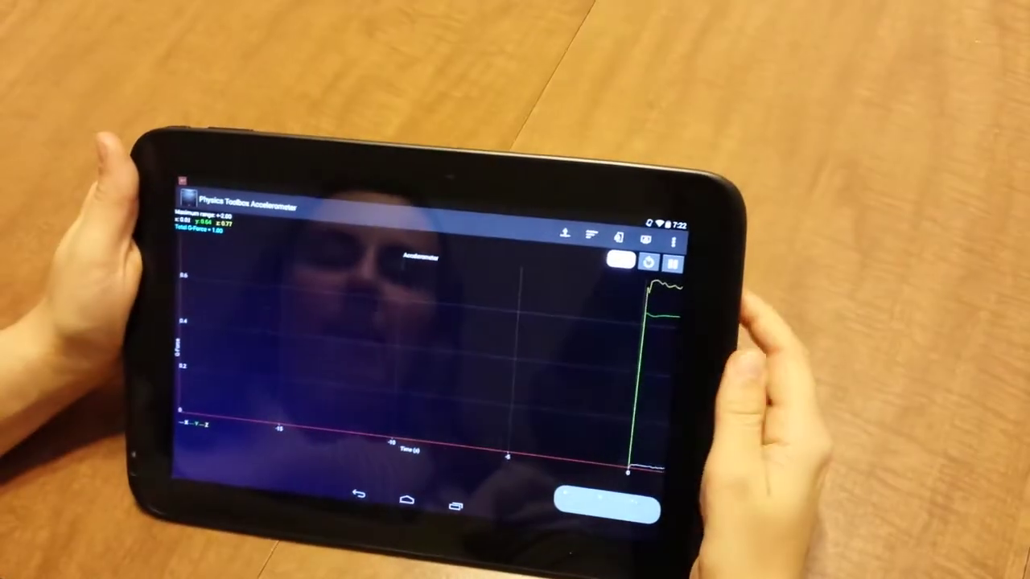